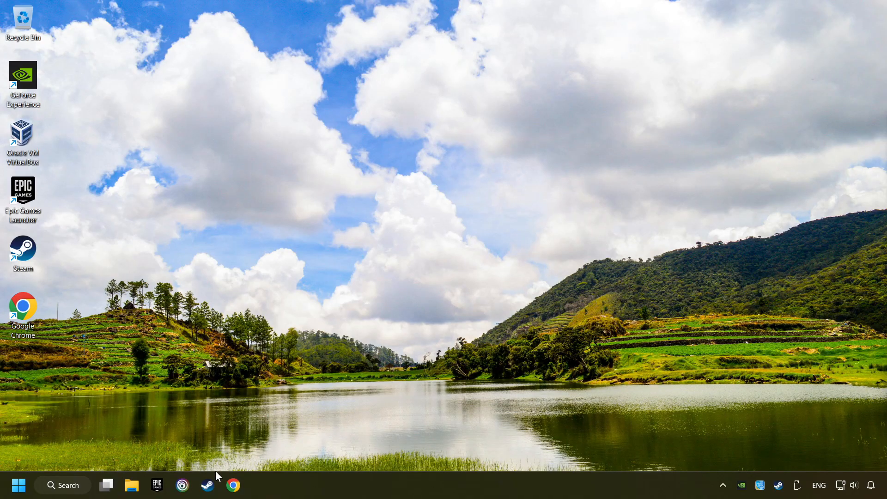
Launch Steam and bring up its Settings window on the Account page.
left_click(207, 485)
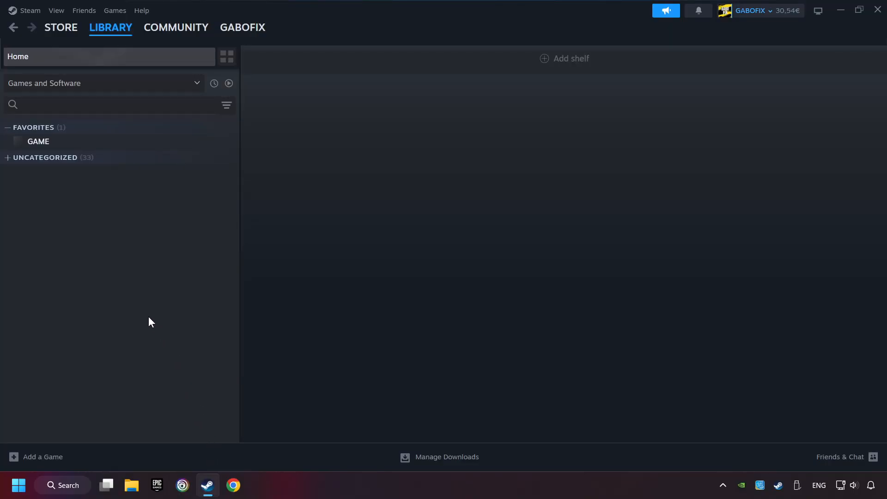
mouse_move(25, 13)
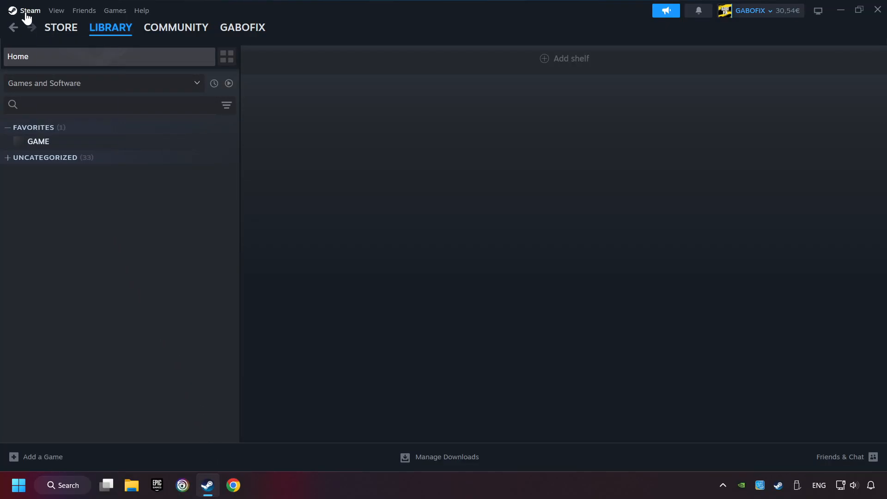
left_click(30, 10)
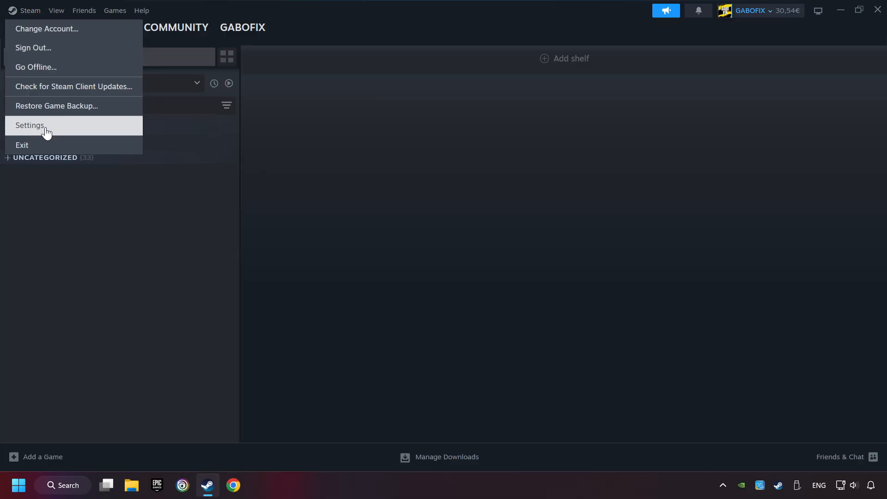
left_click(29, 125)
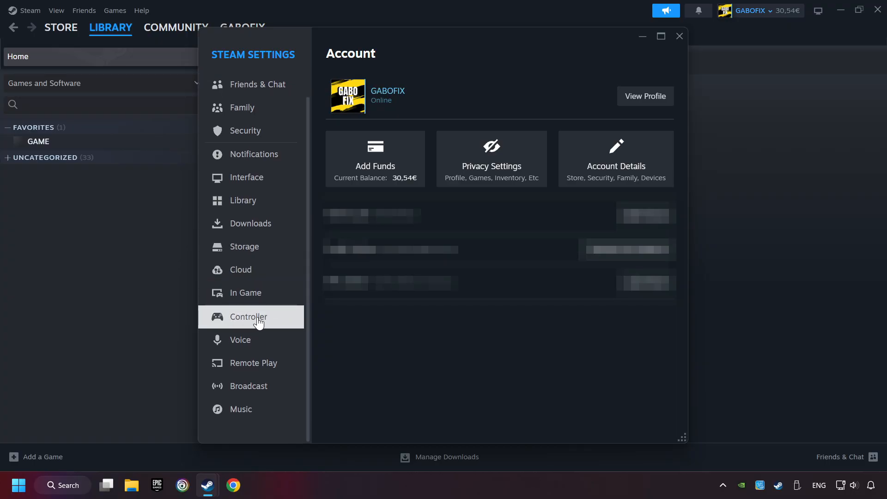
Enable Steam Input for generic controllers on the Controller page, then close Settings.
left_click(246, 316)
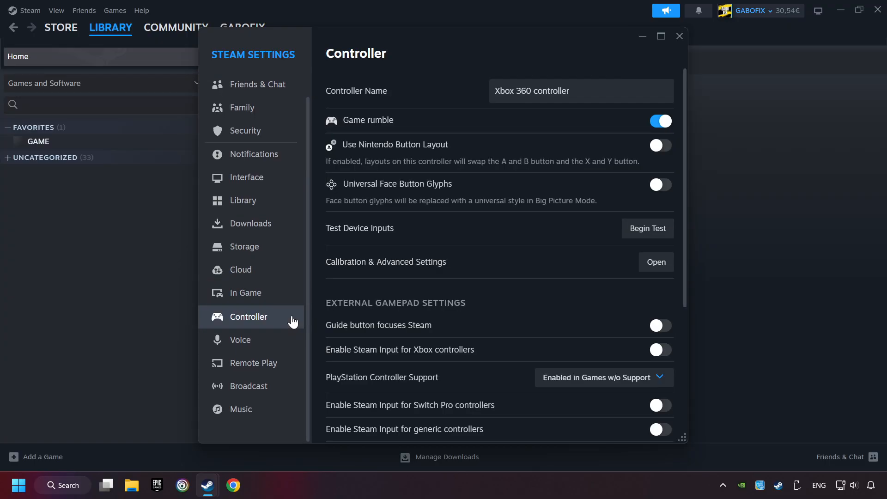
scroll("down", 3)
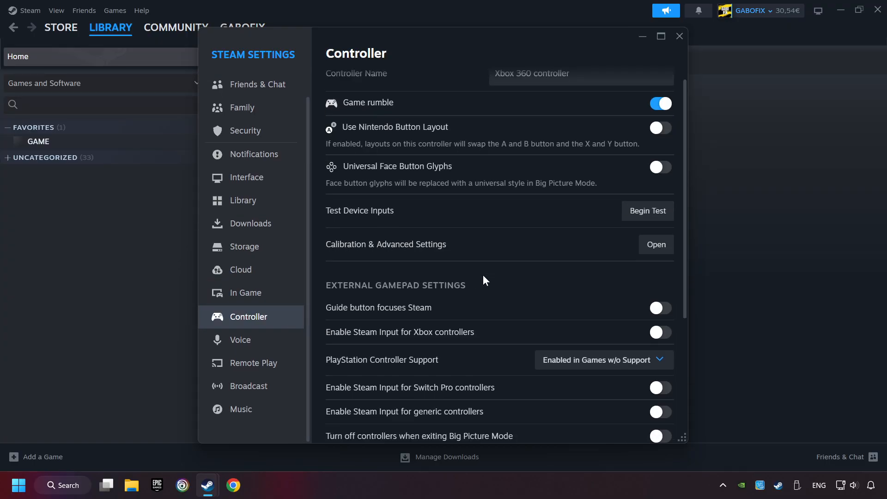
scroll("down", 3)
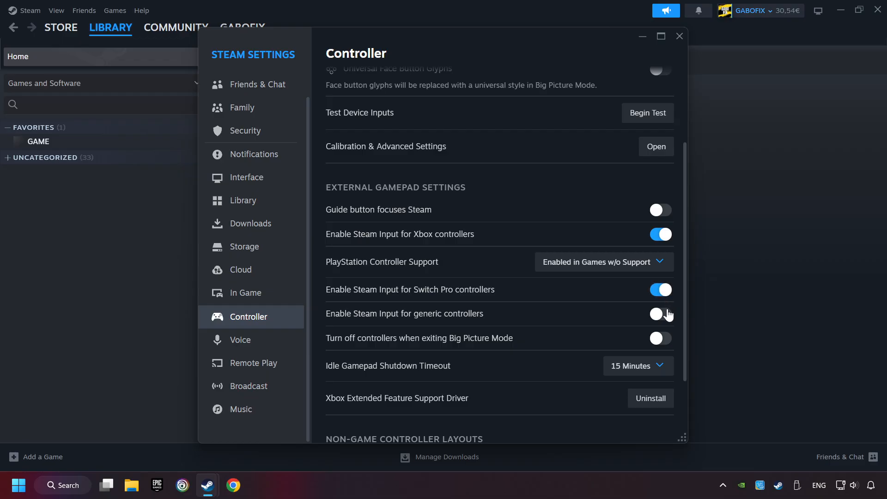
left_click(659, 314)
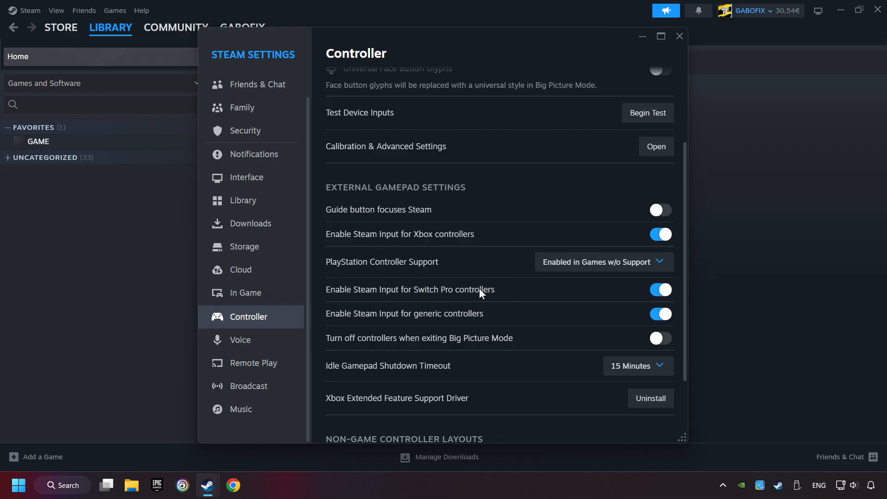
mouse_move(470, 241)
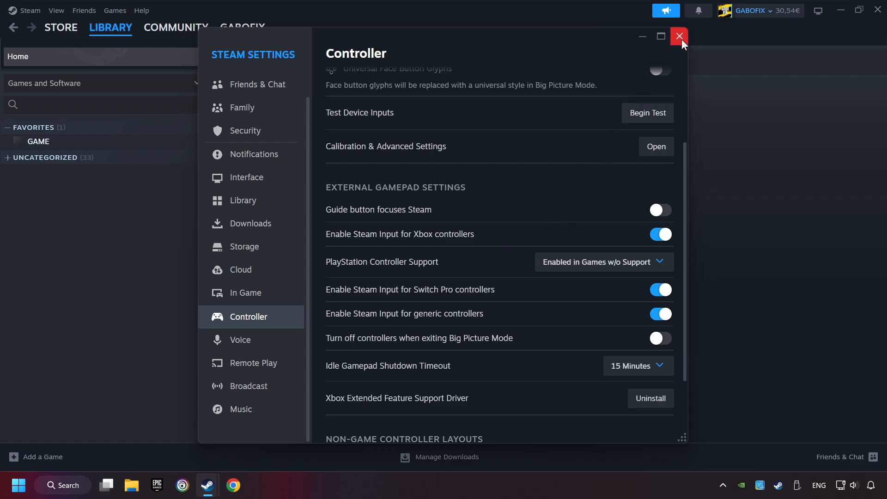
left_click(679, 37)
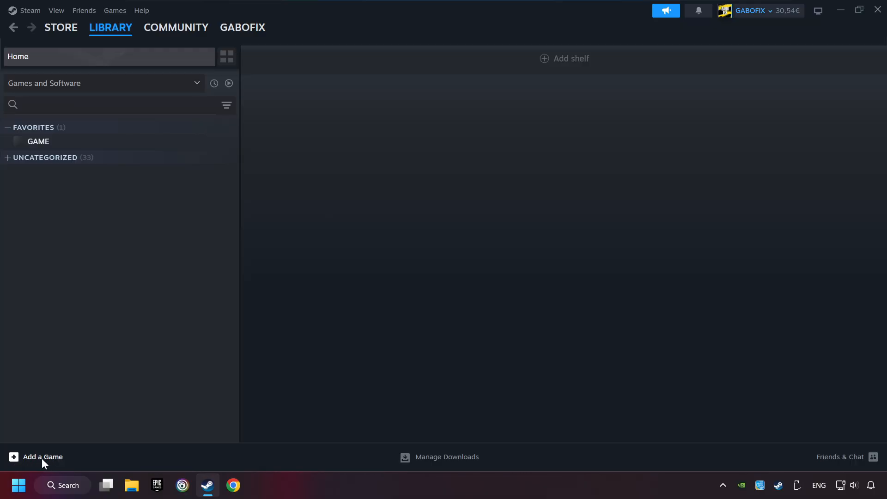
left_click(37, 457)
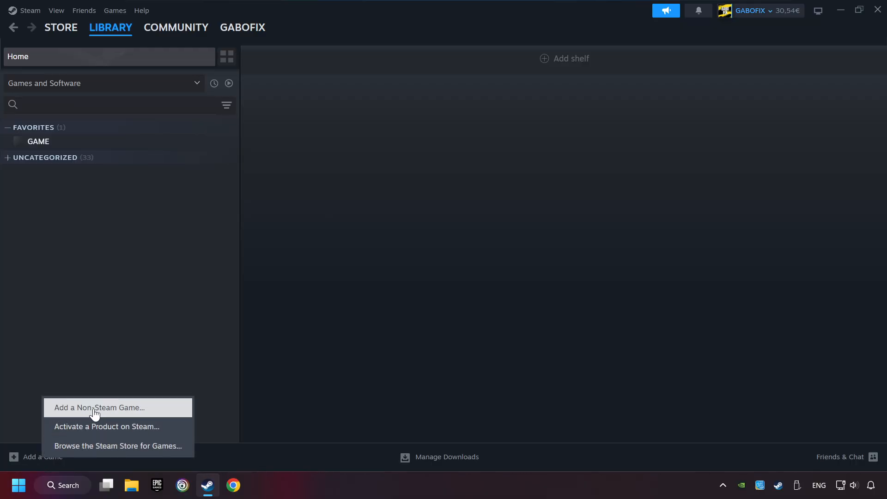
left_click(99, 407)
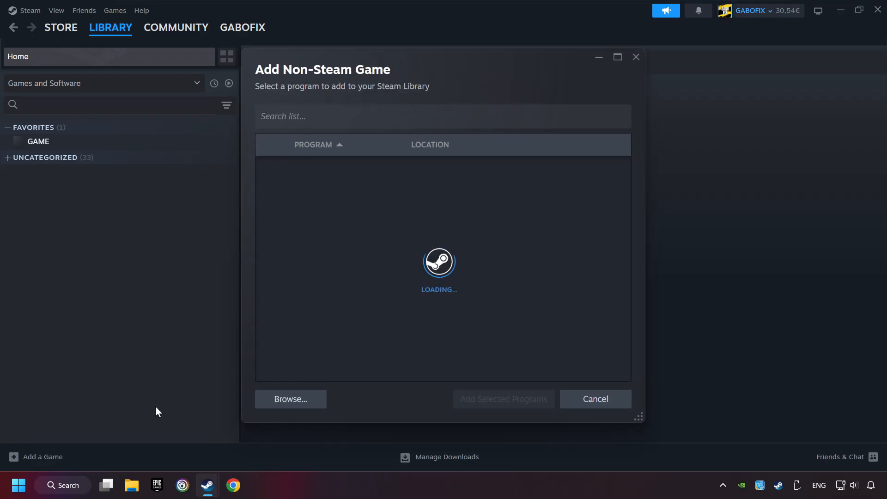
mouse_move(440, 403)
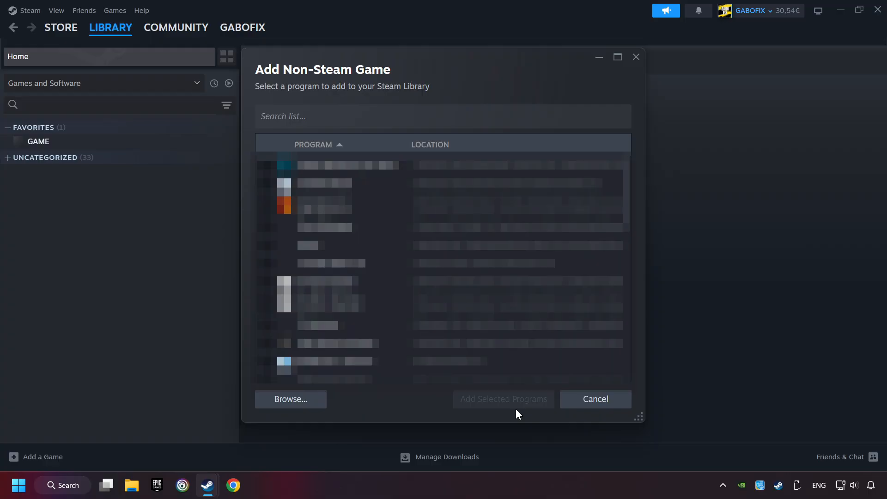
left_click(594, 400)
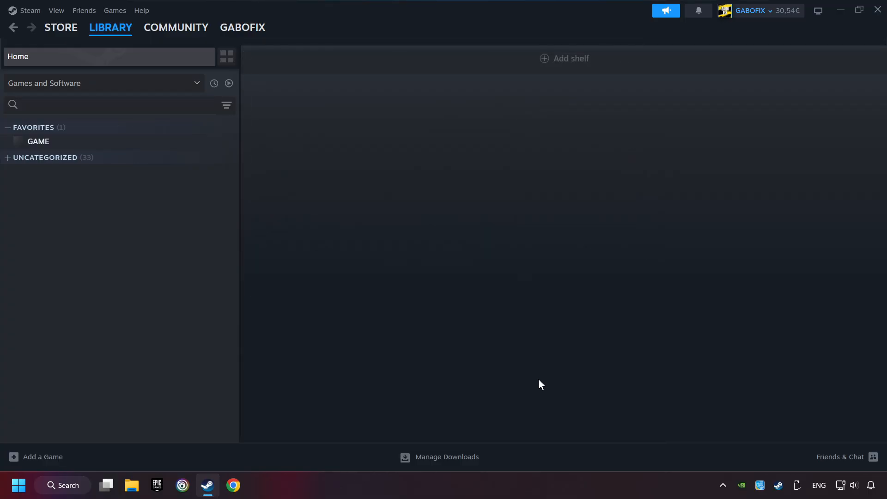
mouse_move(419, 347)
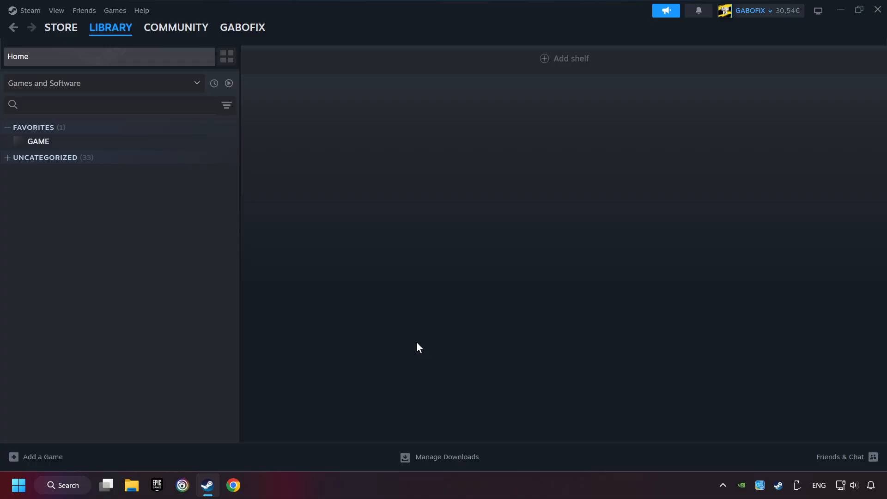
Show the library page for the non-Steam game GAME from Favorites.
left_click(110, 26)
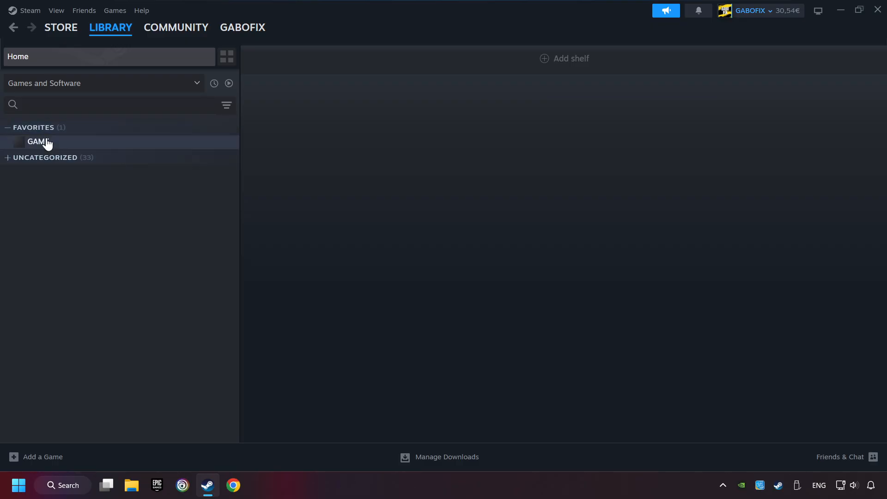
mouse_move(64, 149)
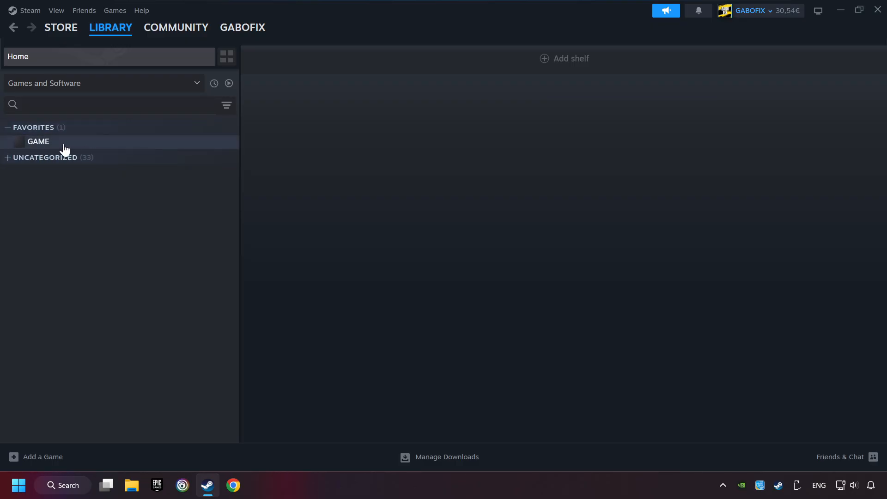
left_click(38, 141)
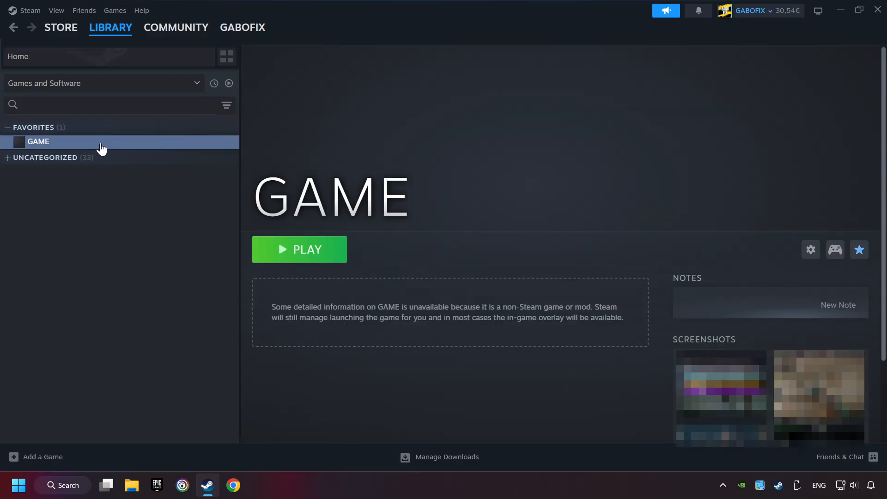
mouse_move(131, 161)
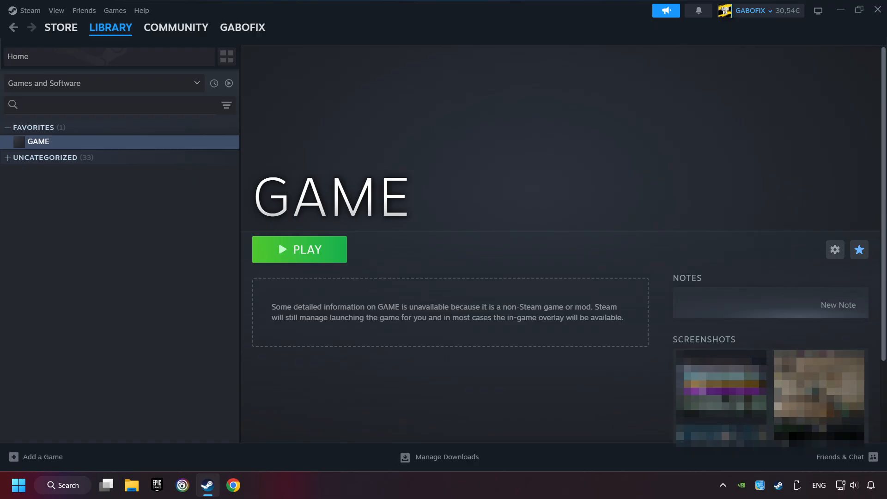
mouse_move(795, 276)
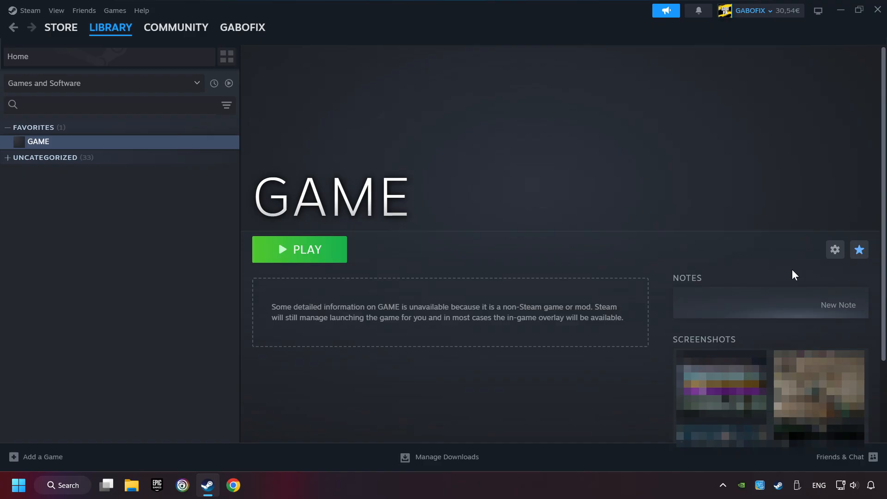
mouse_move(837, 249)
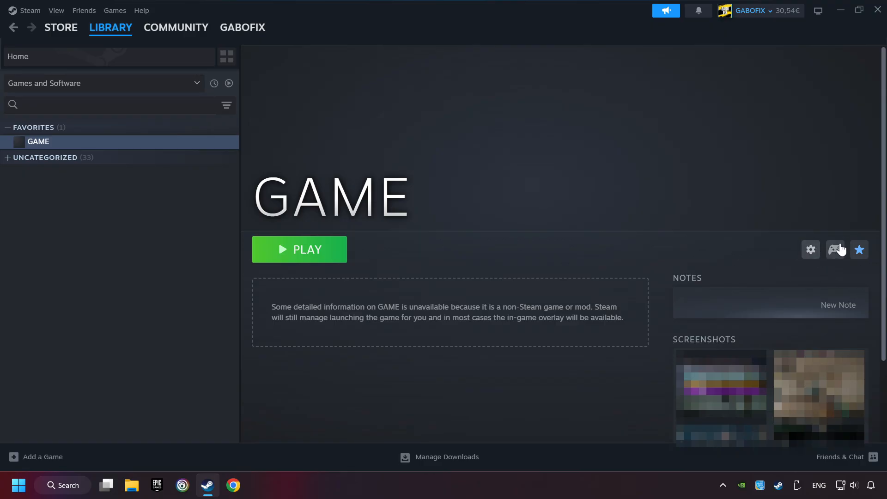
mouse_move(833, 287)
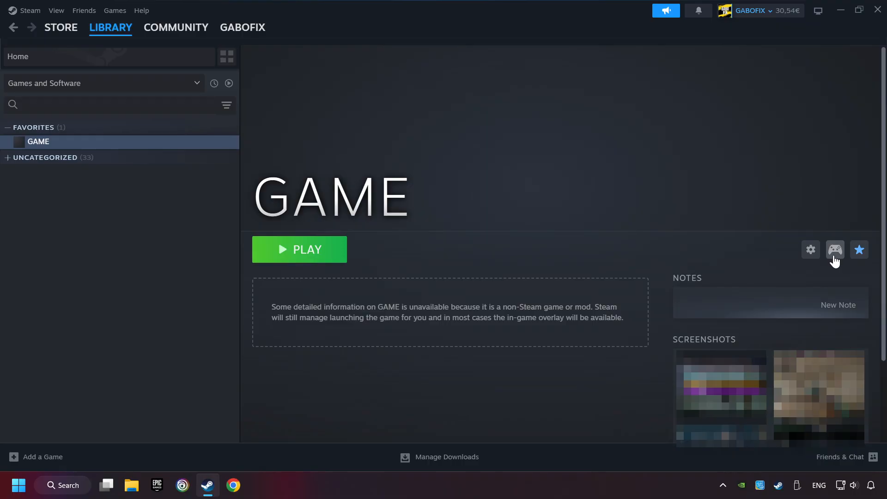
Bring up GAME's Controller Settings showing the Gamepad template with Steam Input translation.
left_click(835, 250)
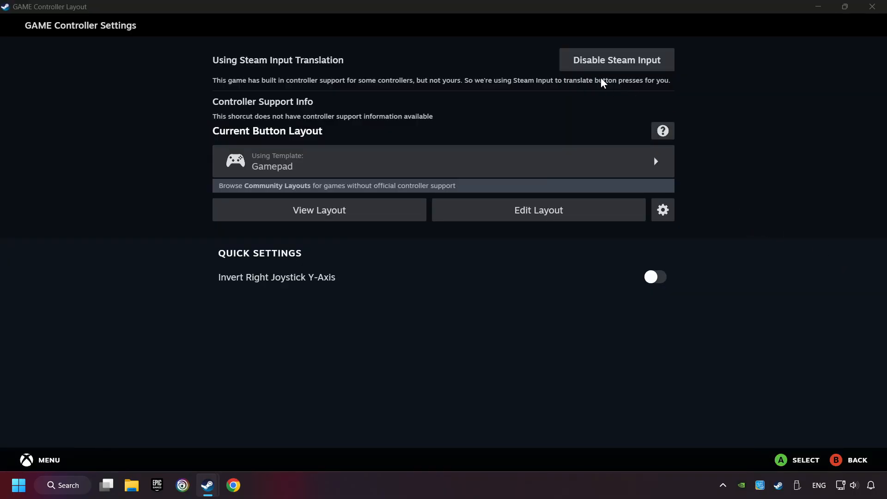
mouse_move(604, 99)
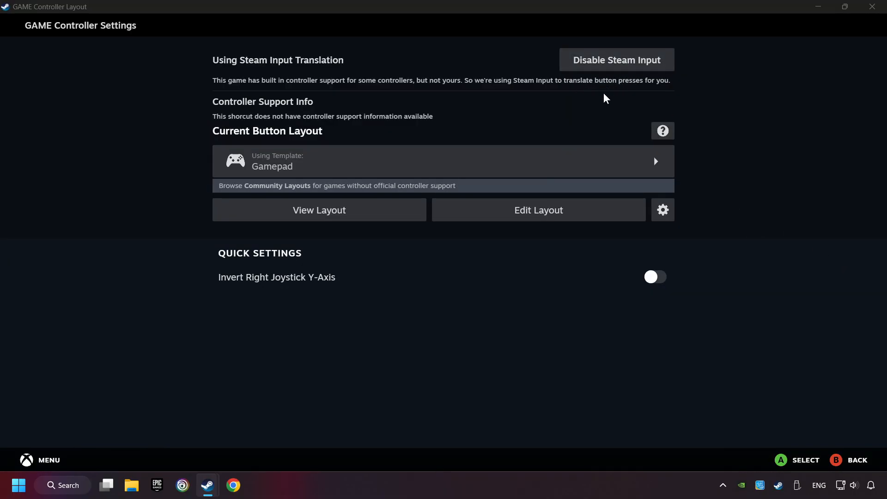
mouse_move(570, 112)
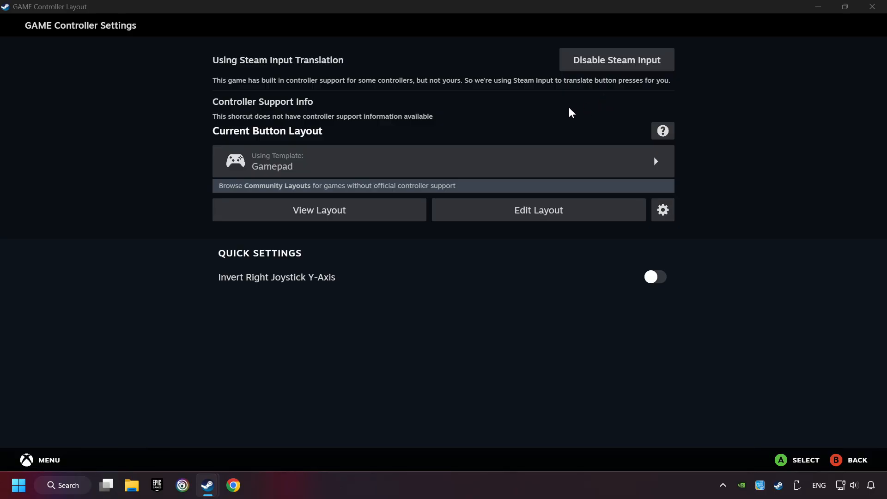
mouse_move(290, 170)
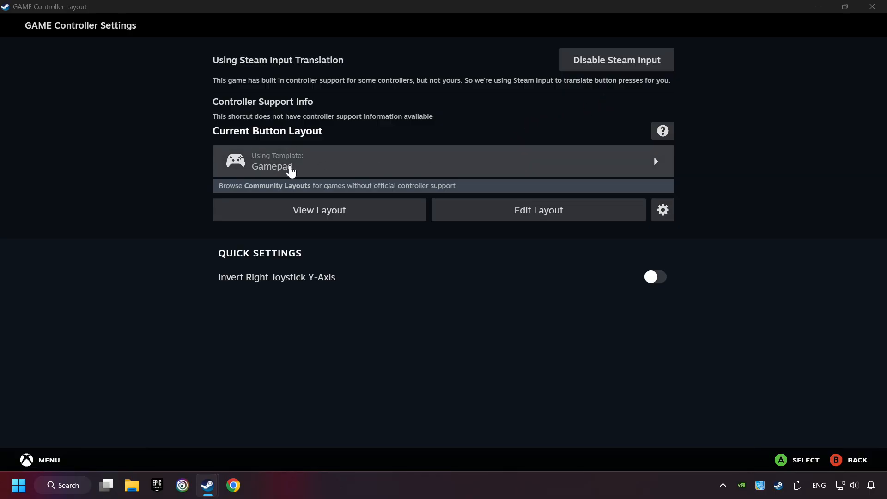
Choose the Gamepad template layout for GAME and return to its preview ready to apply.
left_click(441, 161)
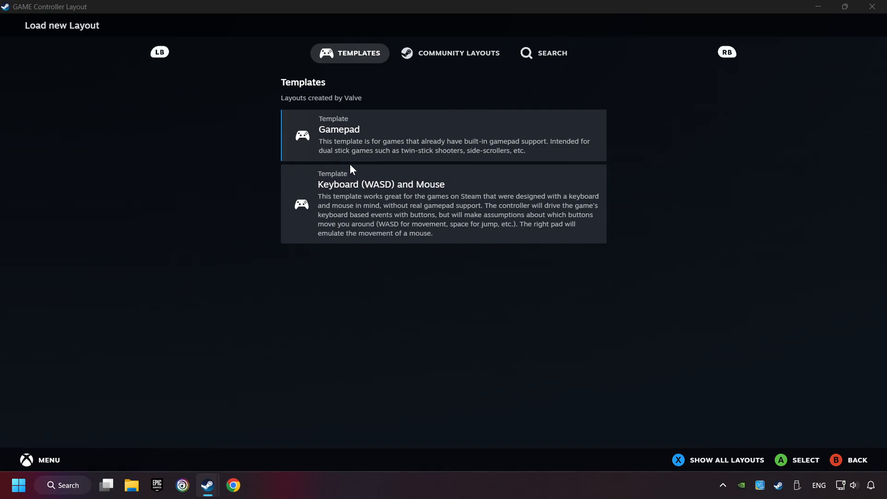
mouse_move(343, 140)
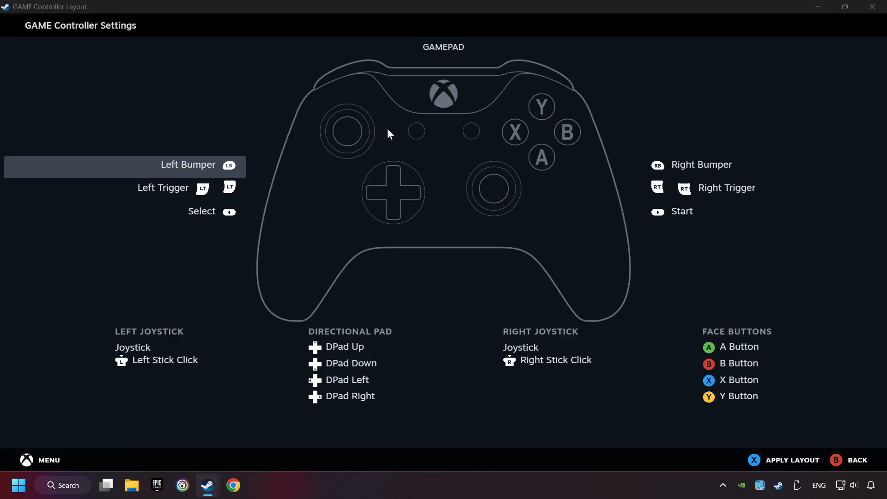
mouse_move(619, 305)
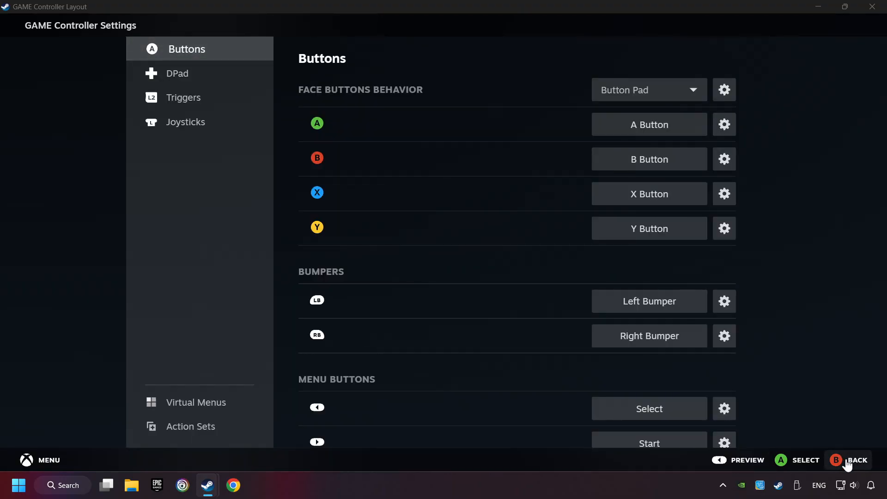
left_click(745, 459)
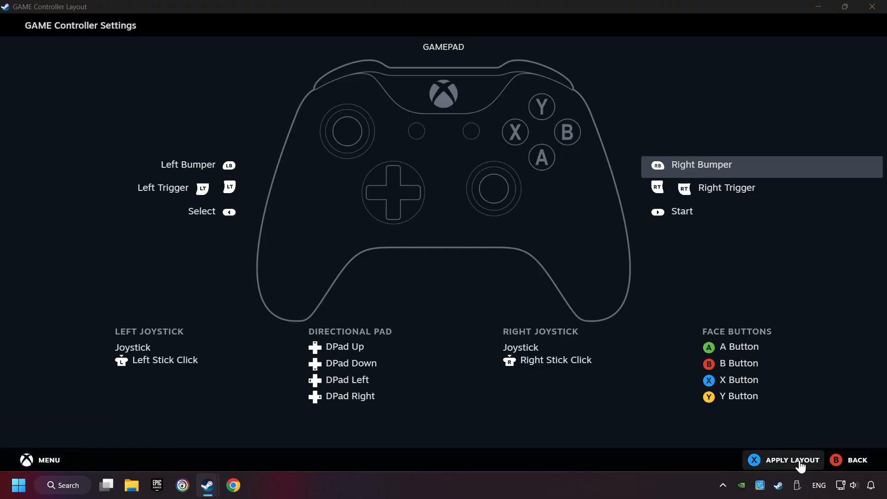